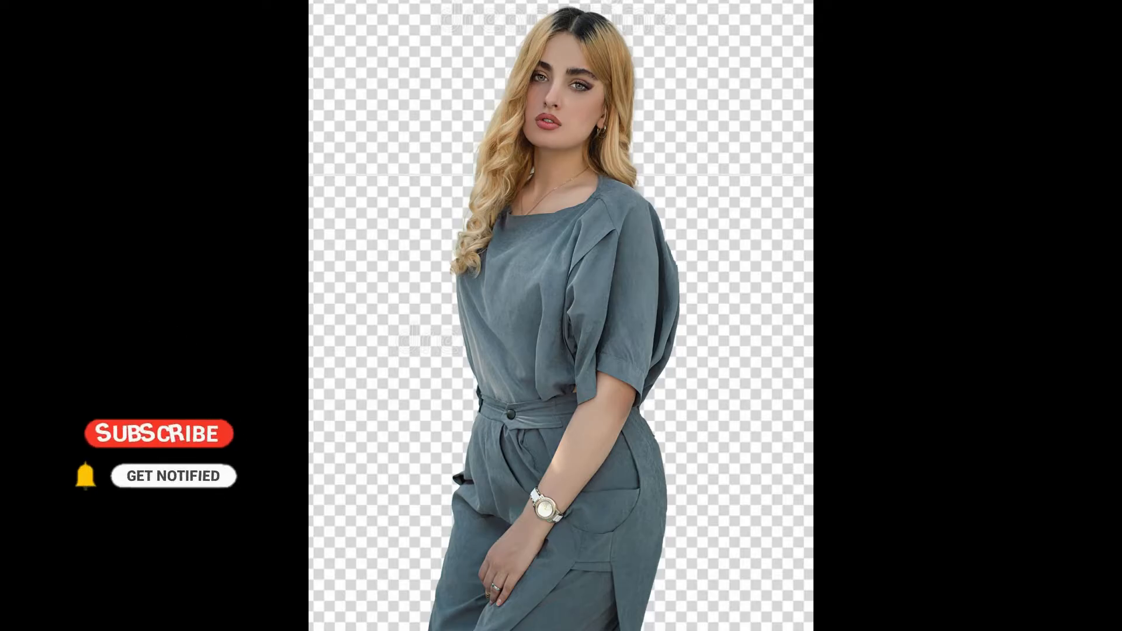
- Open the JPG photo of the woman from the TURN PHOTO TO PNG folder
left_click(157, 433)
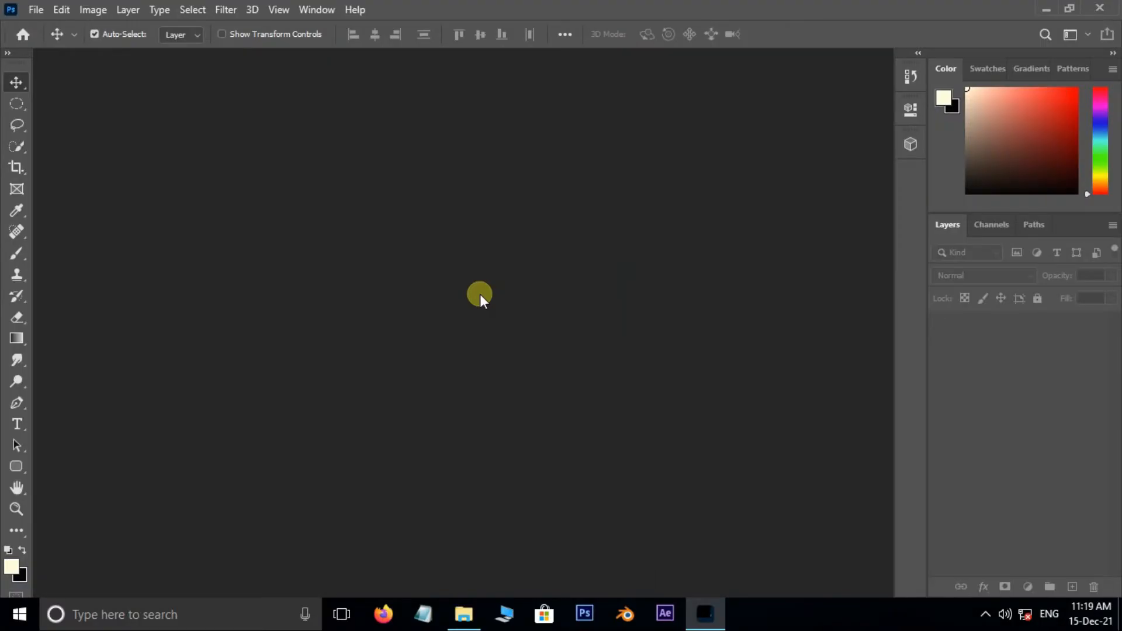
left_click(34, 9)
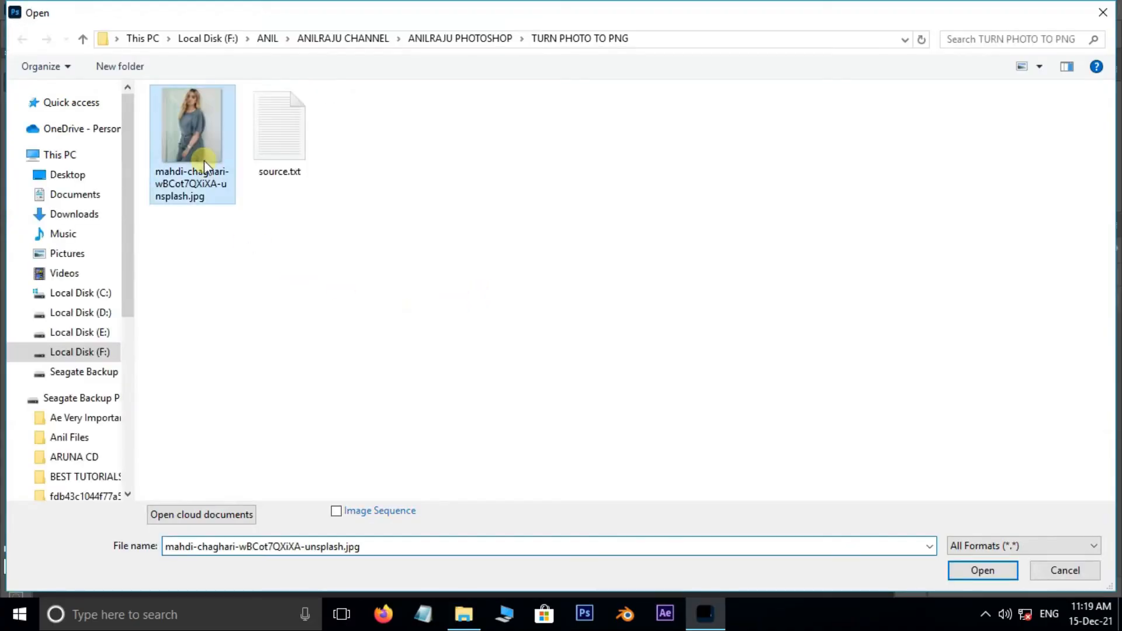
left_click(982, 571)
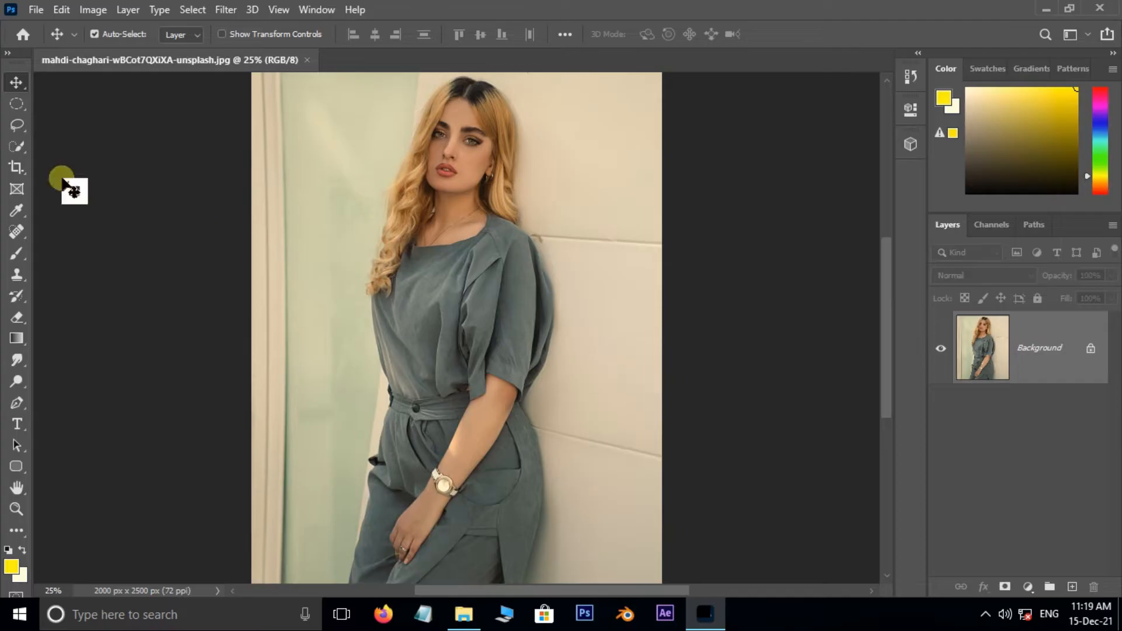
- Select the woman with Select Subject and add a layer mask to hide the wall
left_click(15, 147)
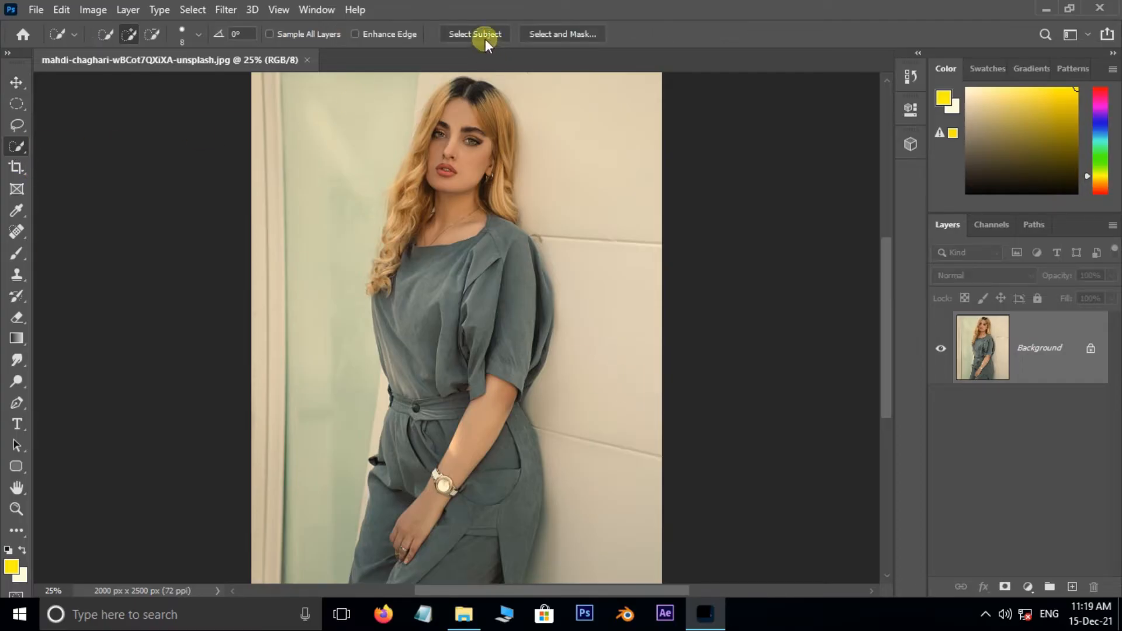
left_click(474, 34)
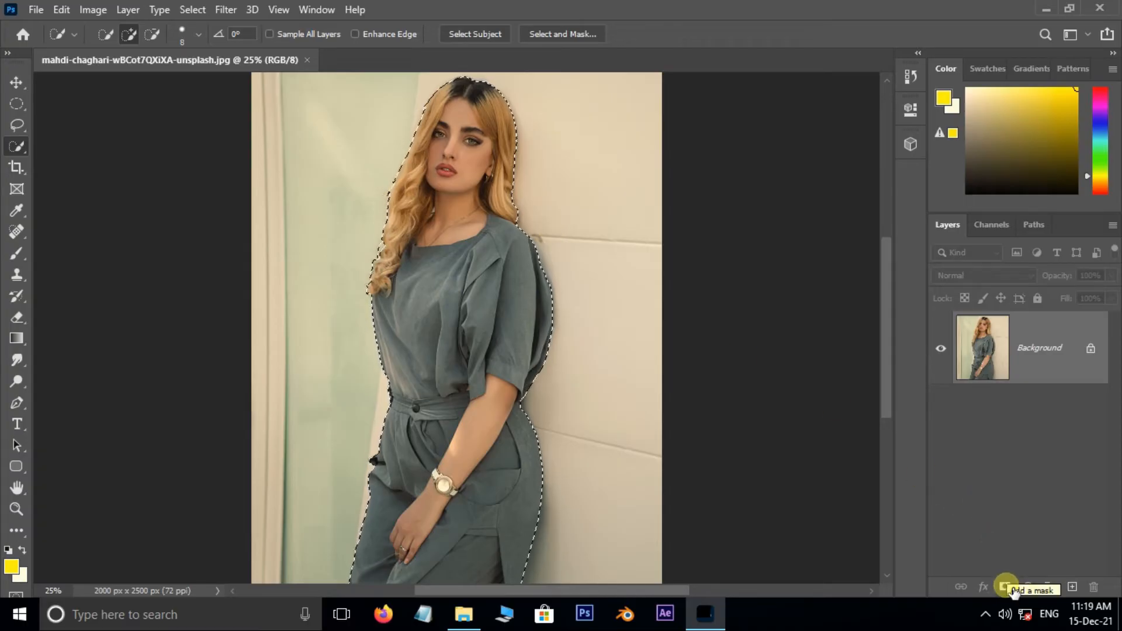
left_click(1005, 586)
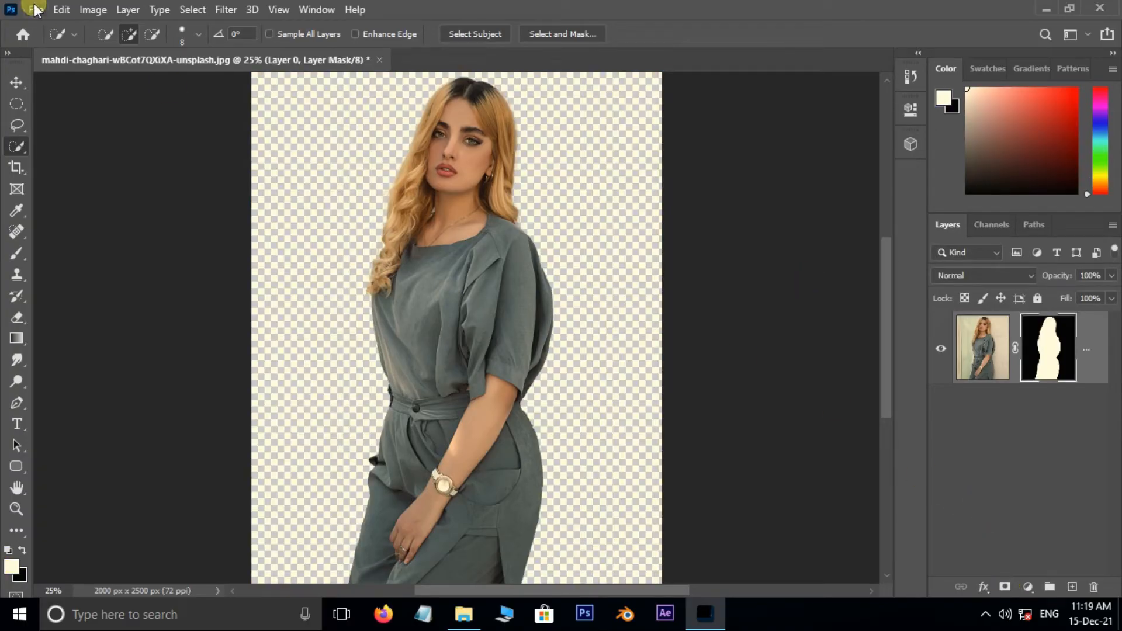
- Save a PNG copy of the cut-out with Large file size beside the original JPG
left_click(34, 9)
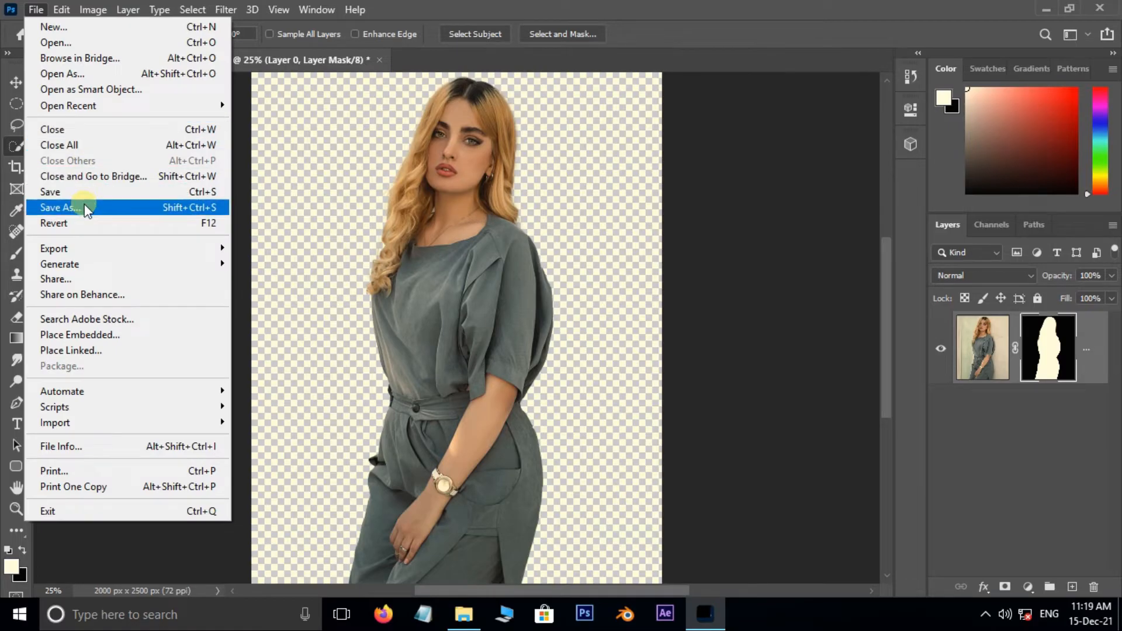
left_click(57, 207)
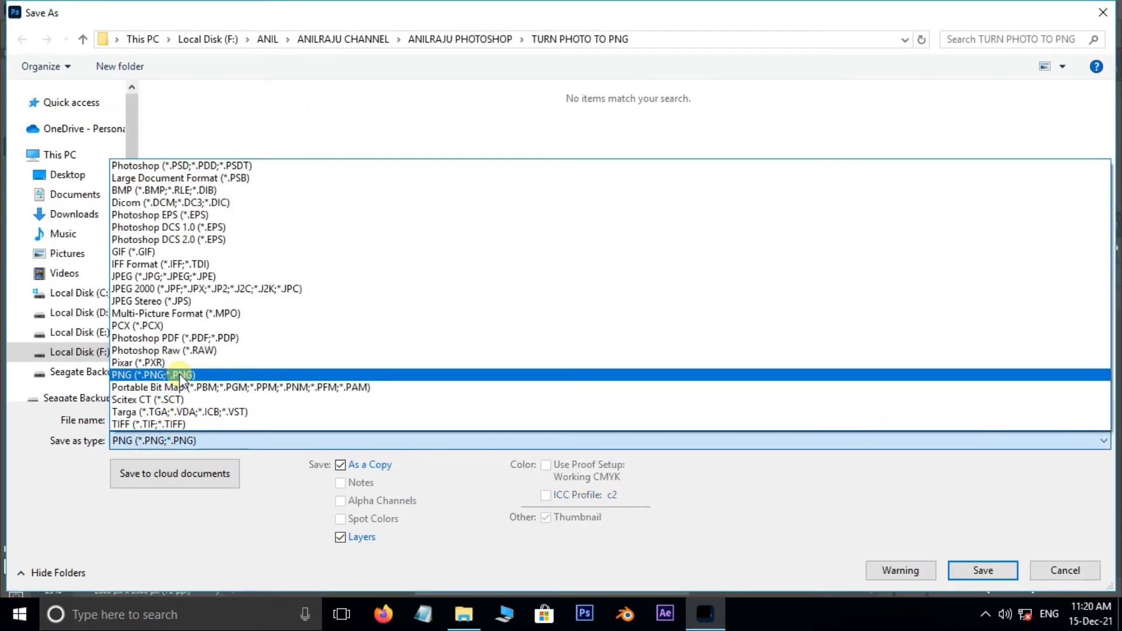
left_click(982, 571)
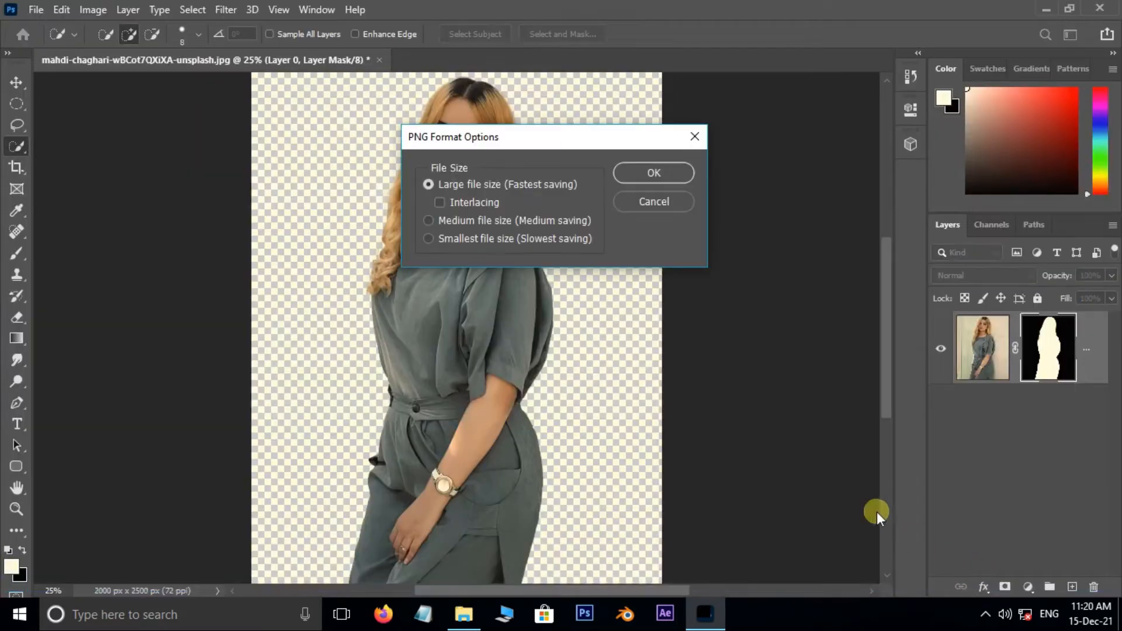
mouse_move(521, 207)
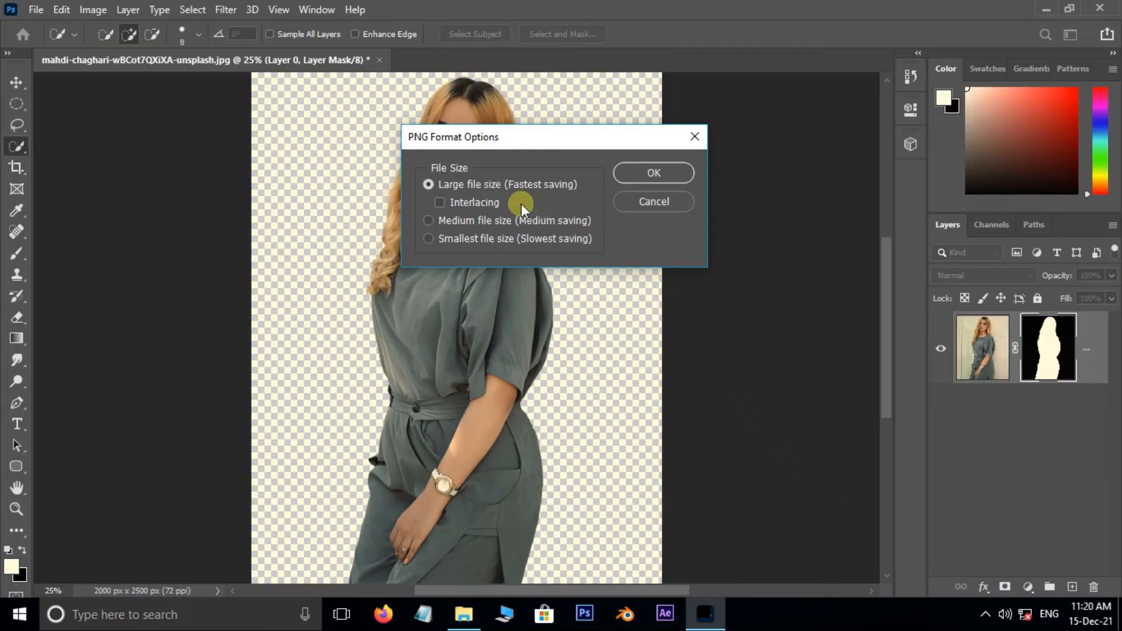
mouse_move(515, 199)
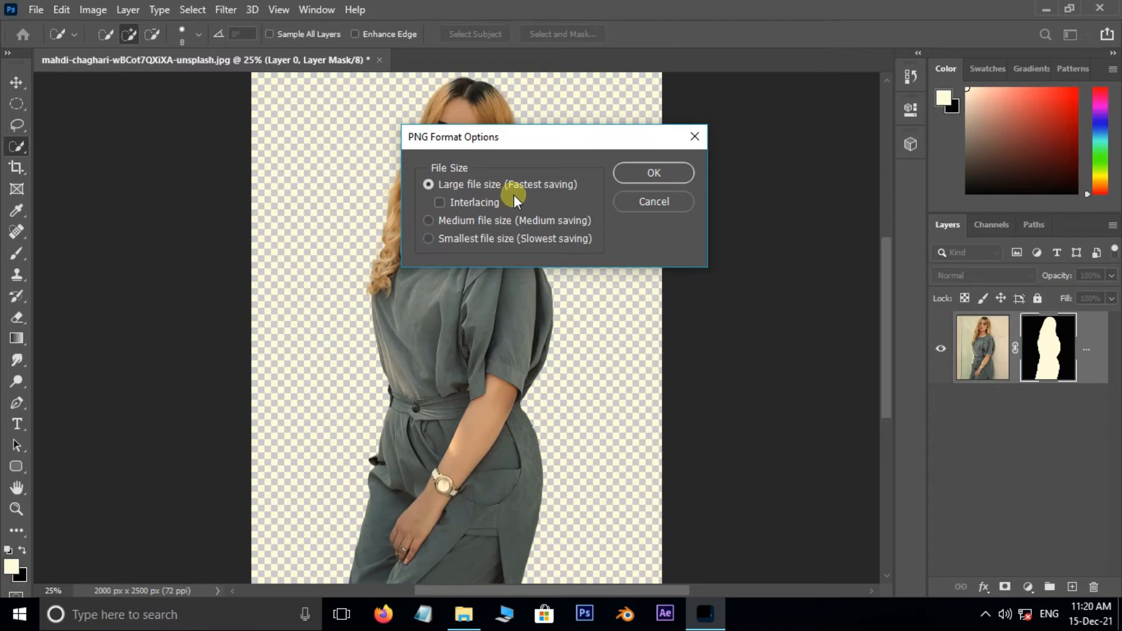
left_click(652, 172)
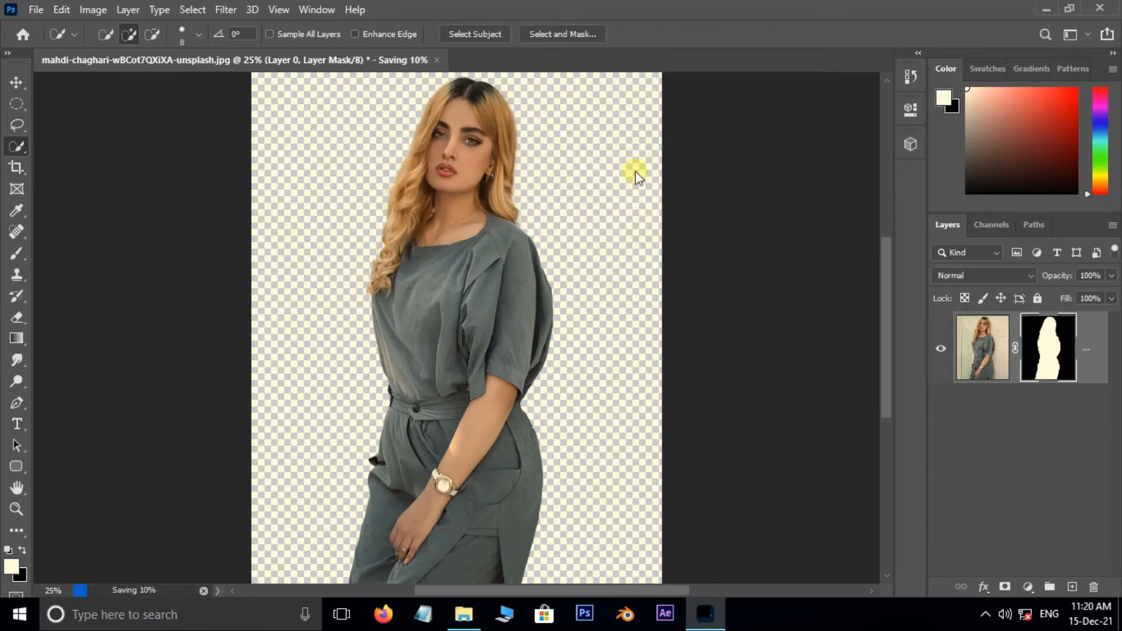
left_click(463, 614)
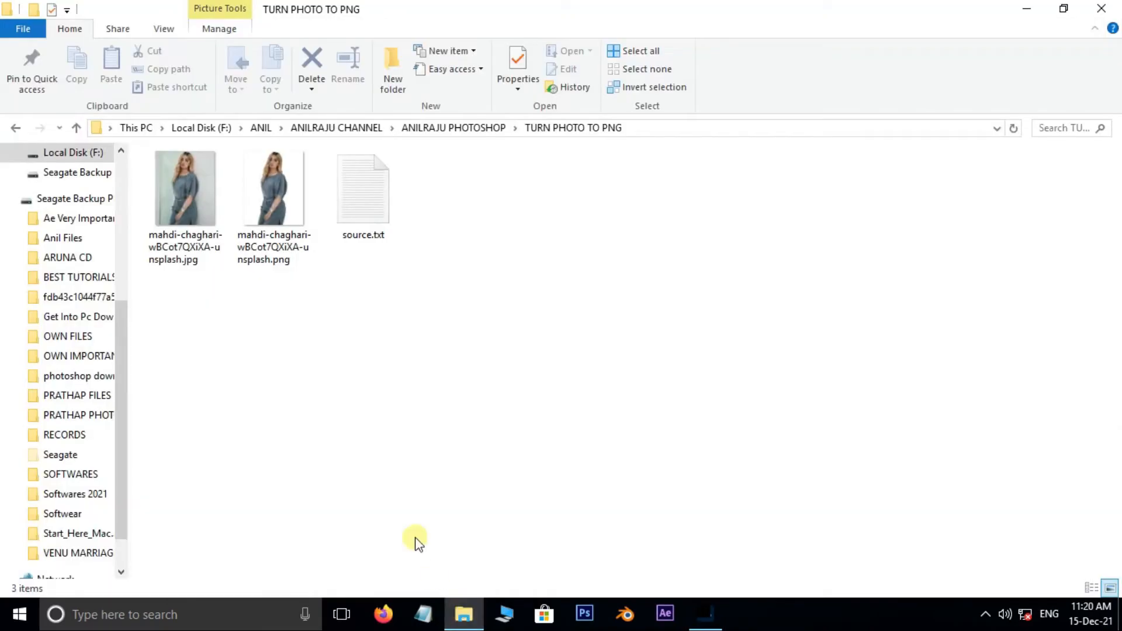
- Open the new PNG file's Properties in File Explorer to confirm its type
right_click(274, 188)
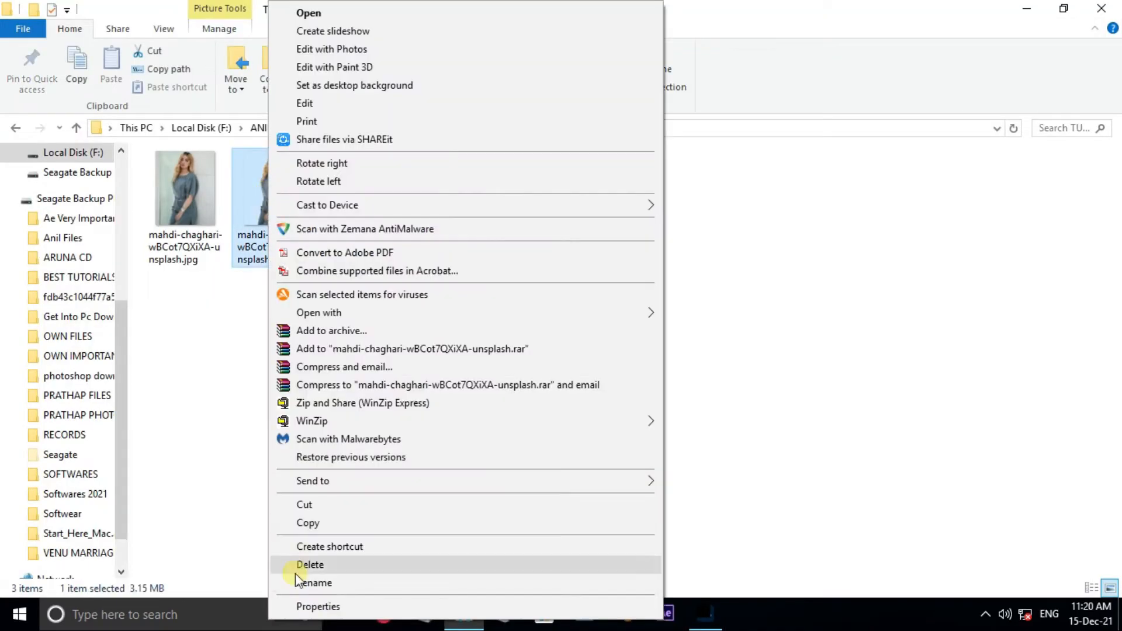
left_click(318, 606)
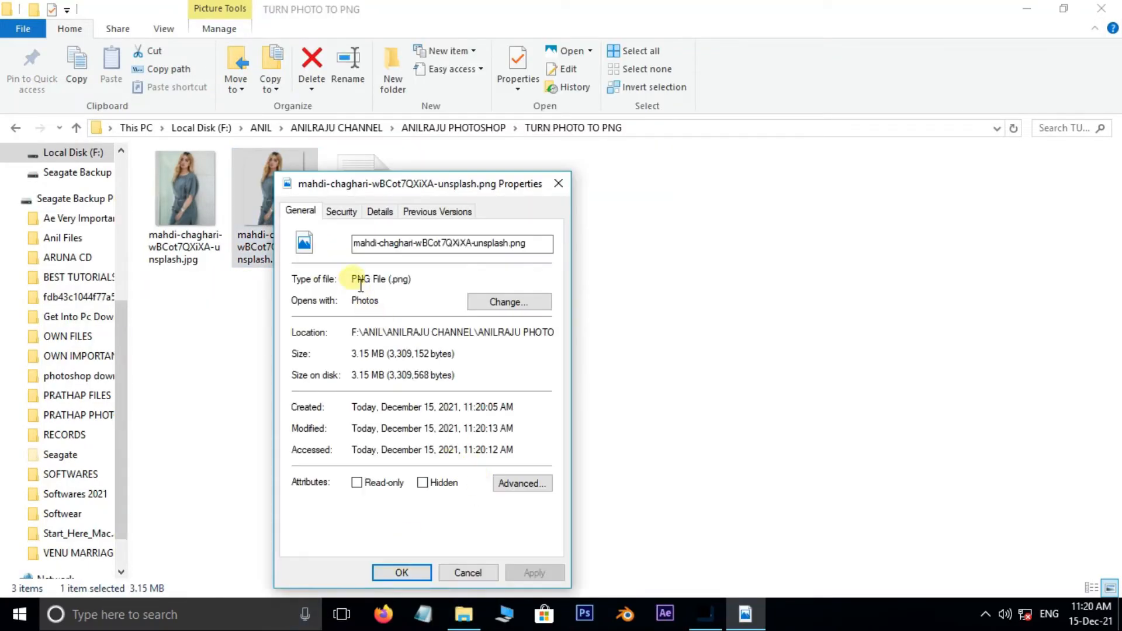